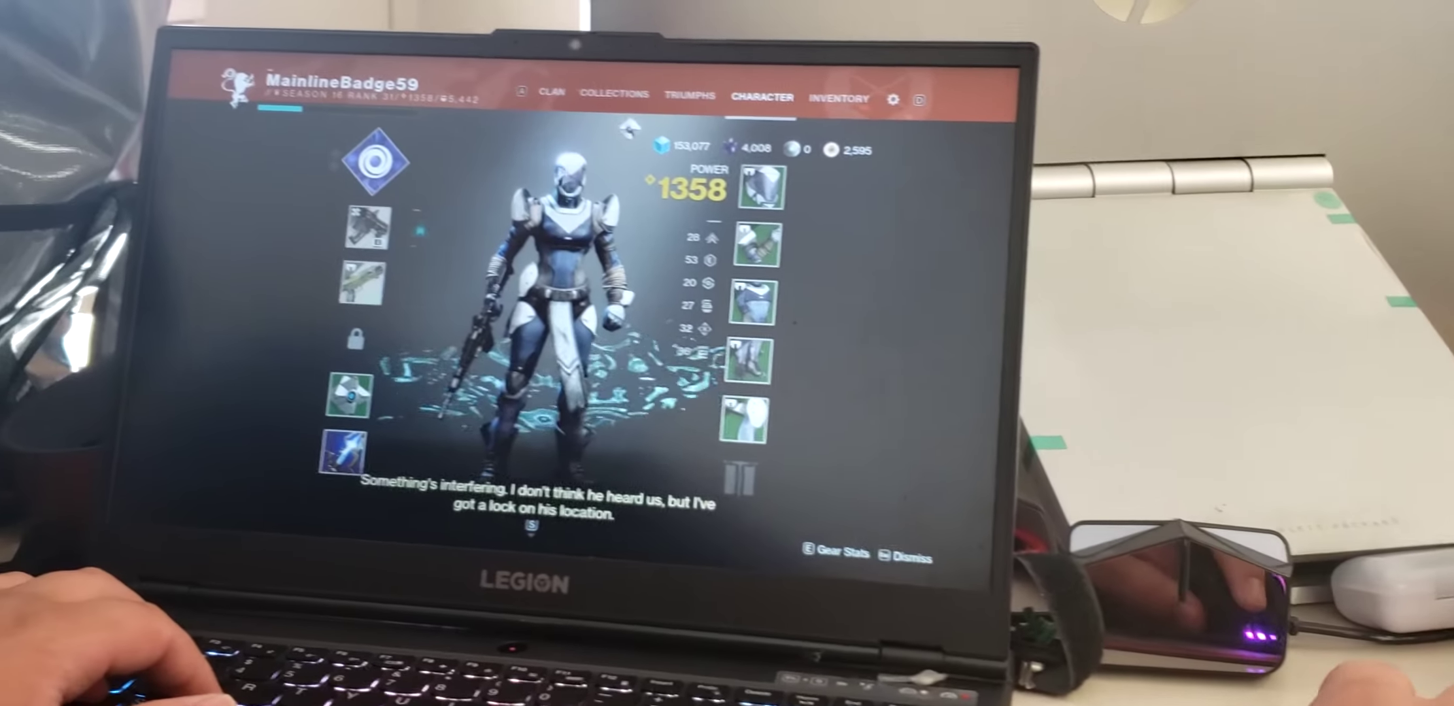
- Switch the menu from Character to the Collections overview of item categories and badges
left_click(614, 94)
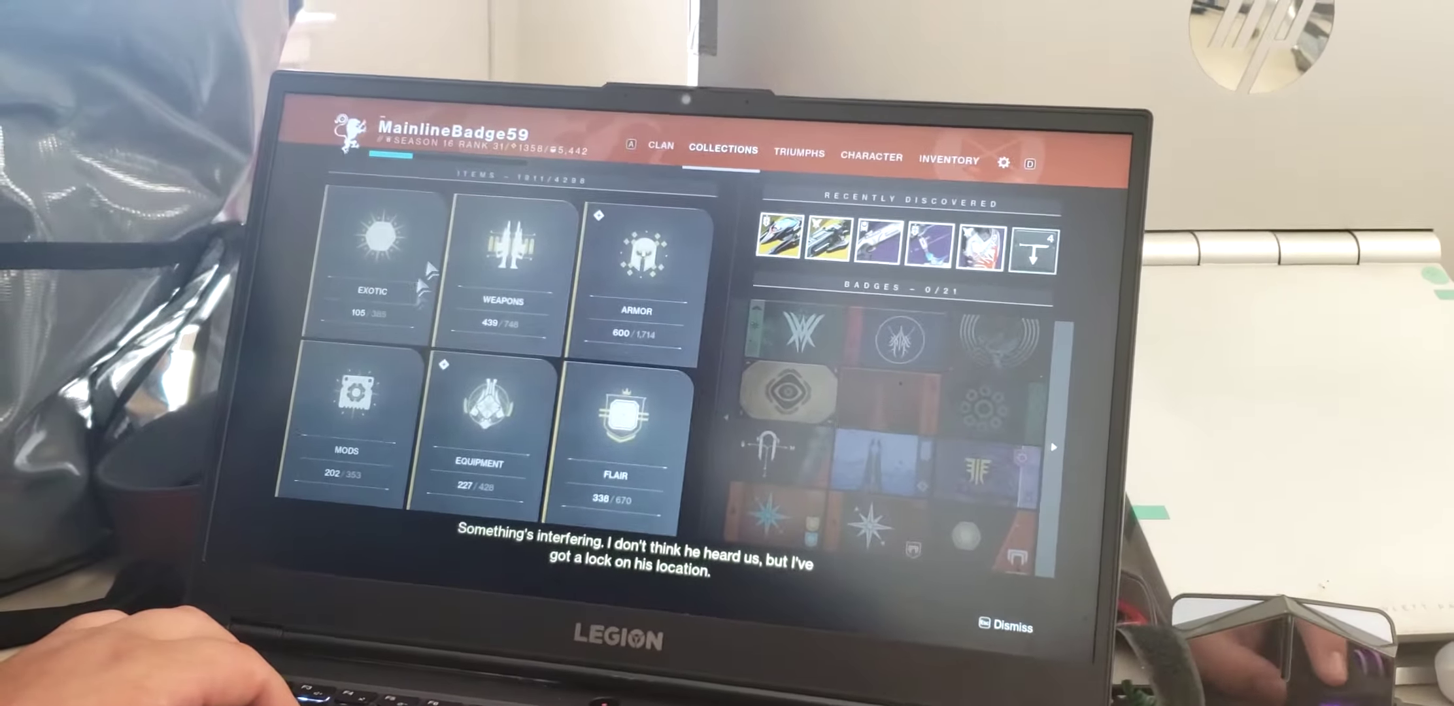